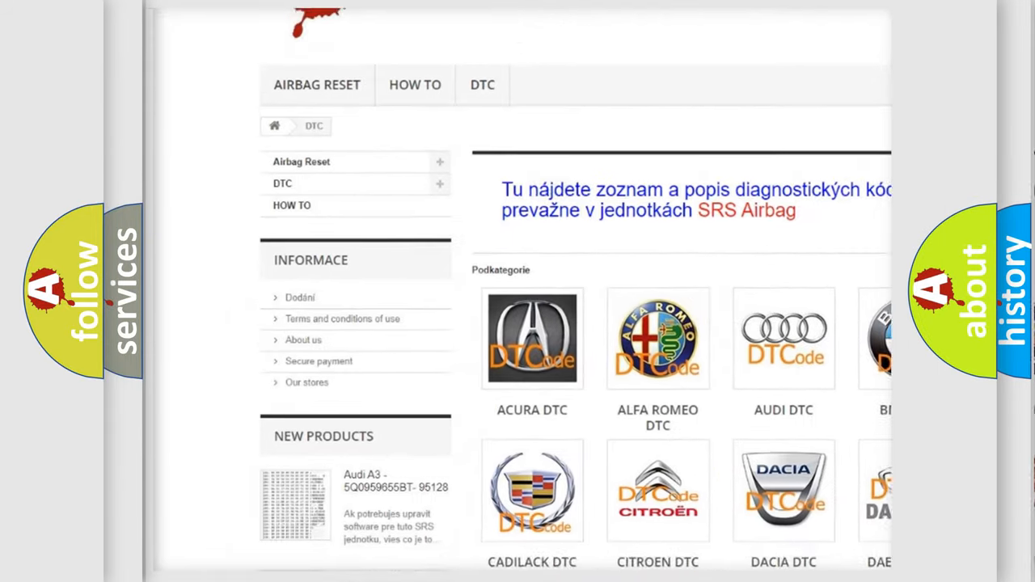
# Scroll past the car-brand logo catalogue down to the long table of B-codes
pyautogui.scroll(-3)
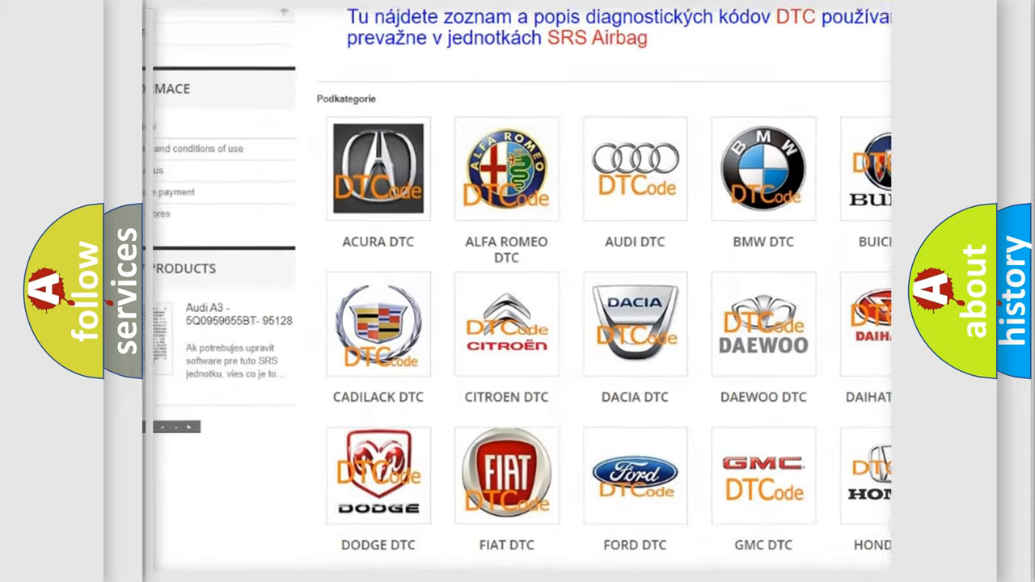
pyautogui.scroll(-3)
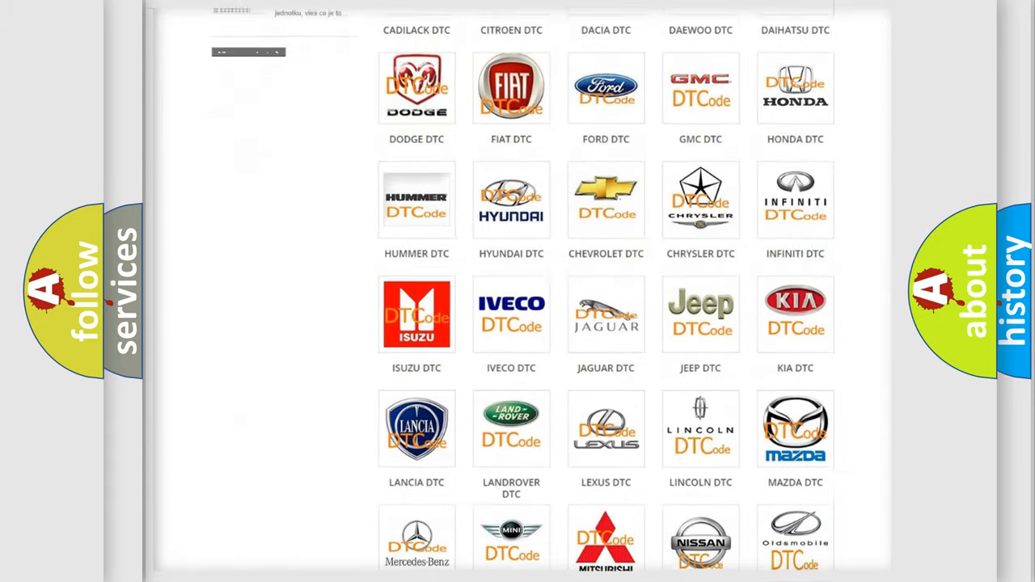
pyautogui.scroll(-3)
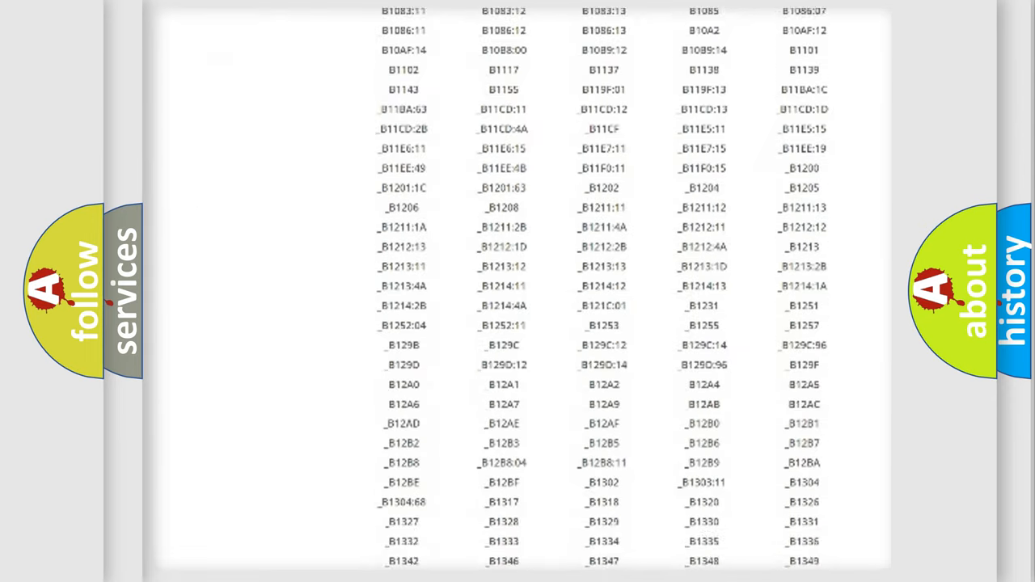
pyautogui.scroll(-3)
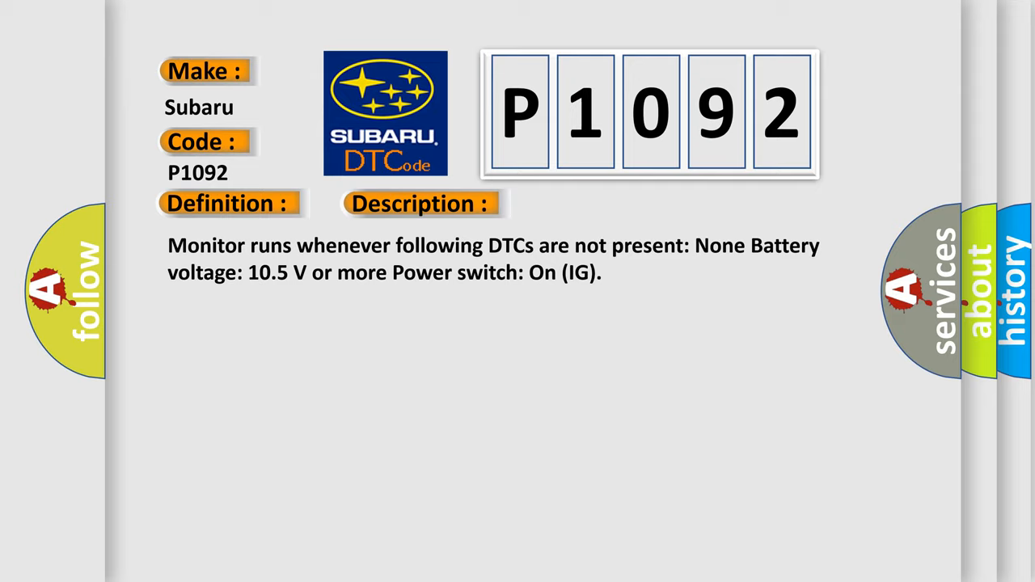
# Advance the slide so the Cause heading shows a faulty CAN communication bus module
pyautogui.click(595, 203)
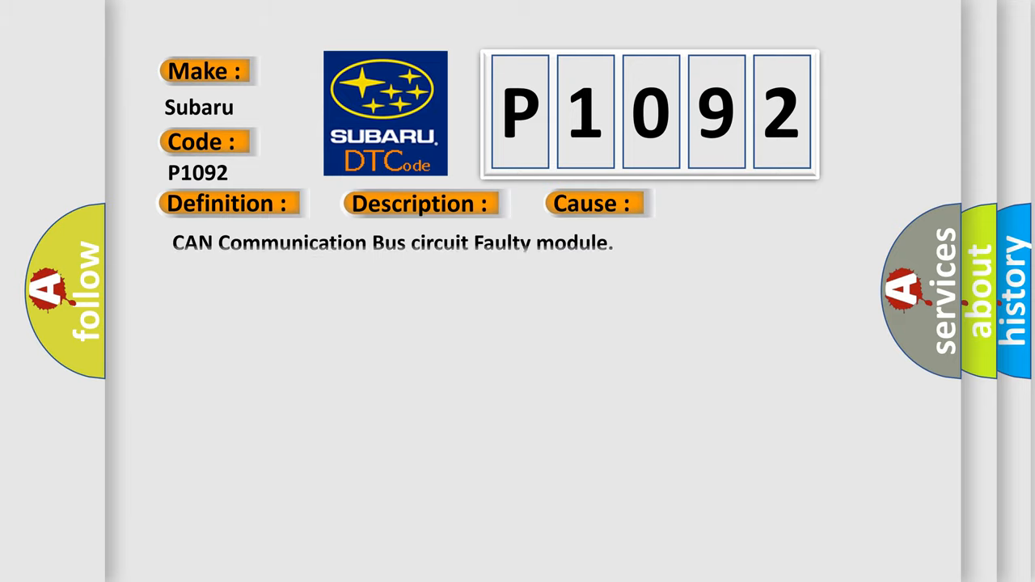